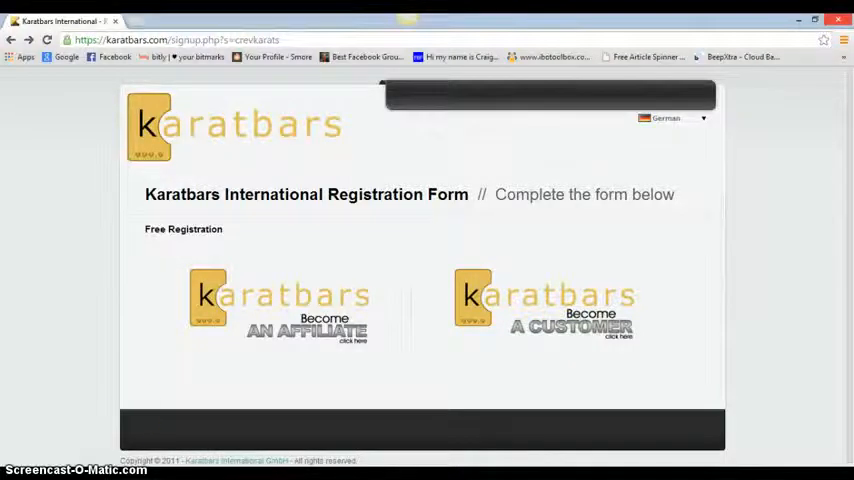
mouse_move(260, 292)
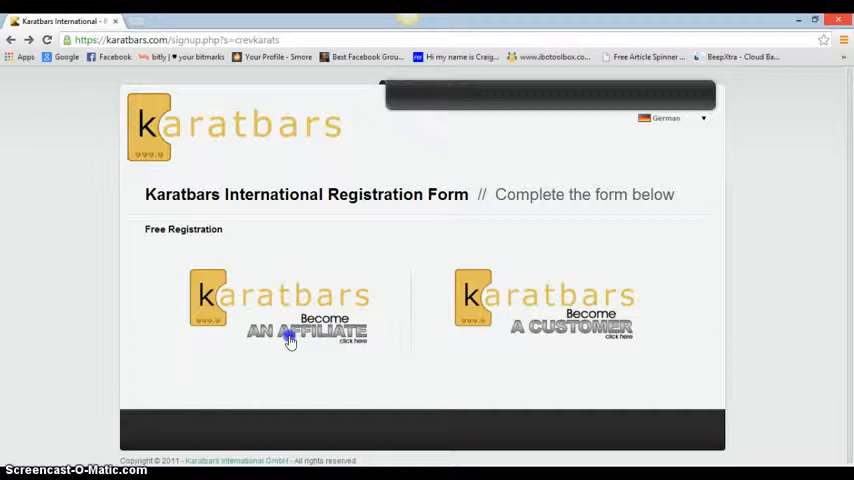
Begin the affiliate registration and enter the username and password
left_click(306, 332)
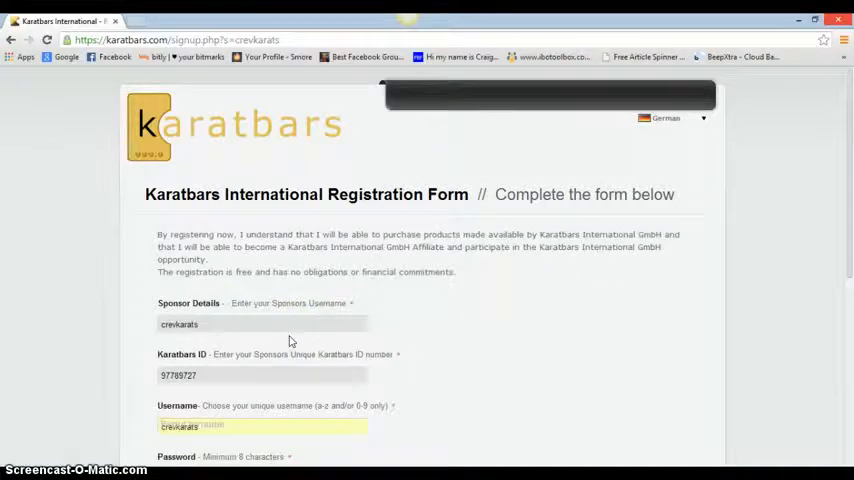
scroll("down", 3)
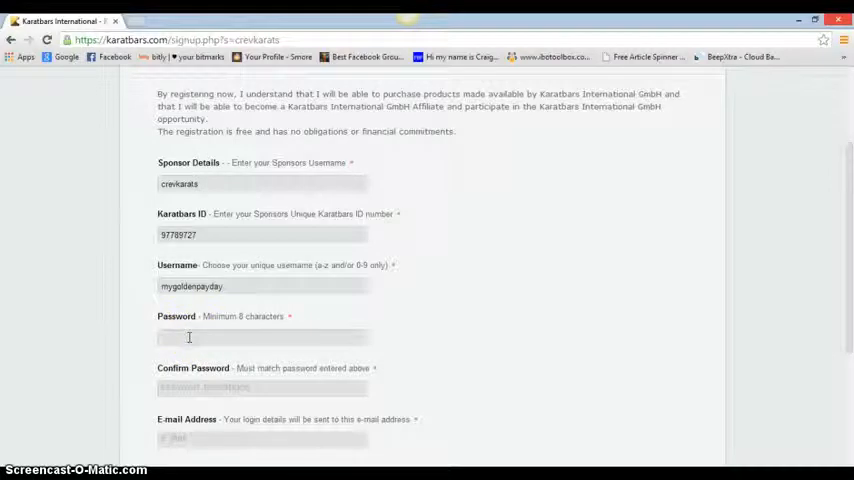
type("1")
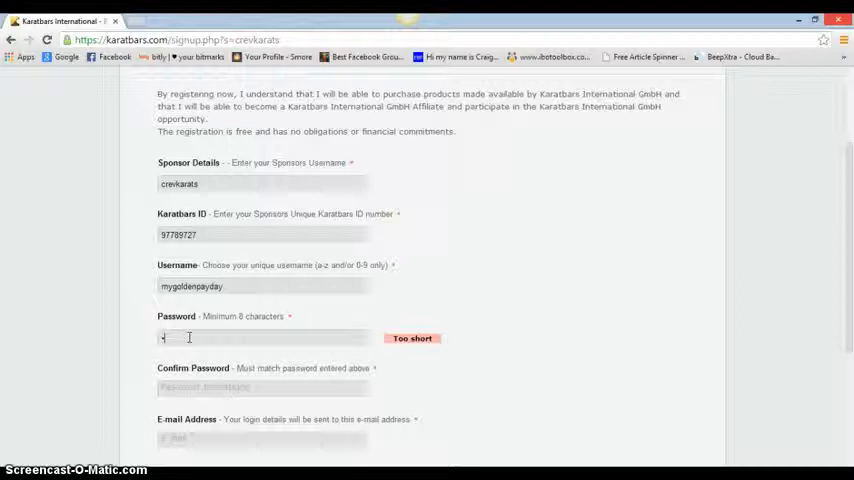
type("password")
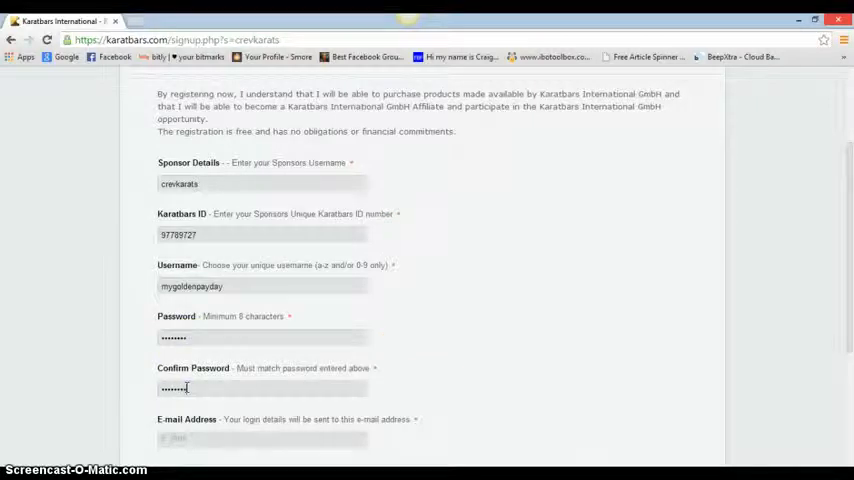
scroll("down", 3)
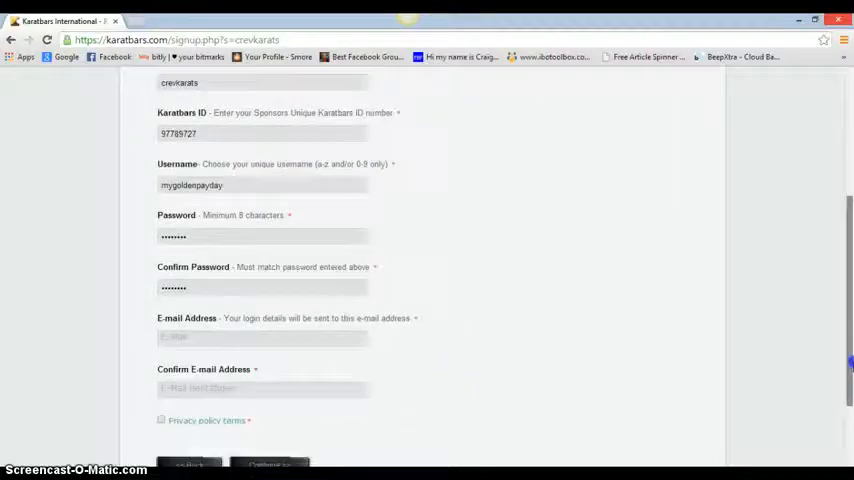
scroll("down", 3)
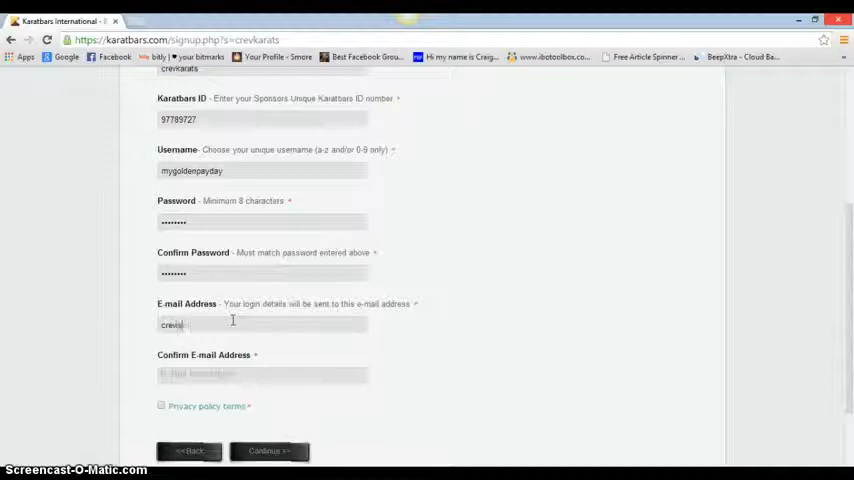
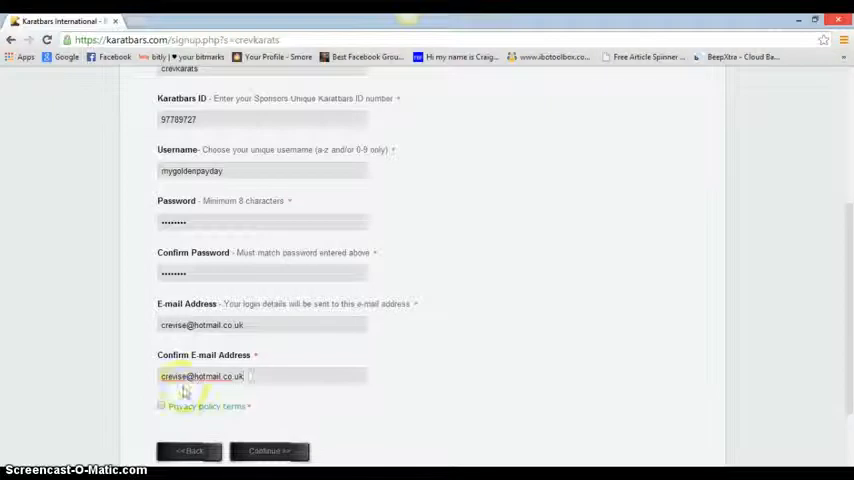
left_click(160, 406)
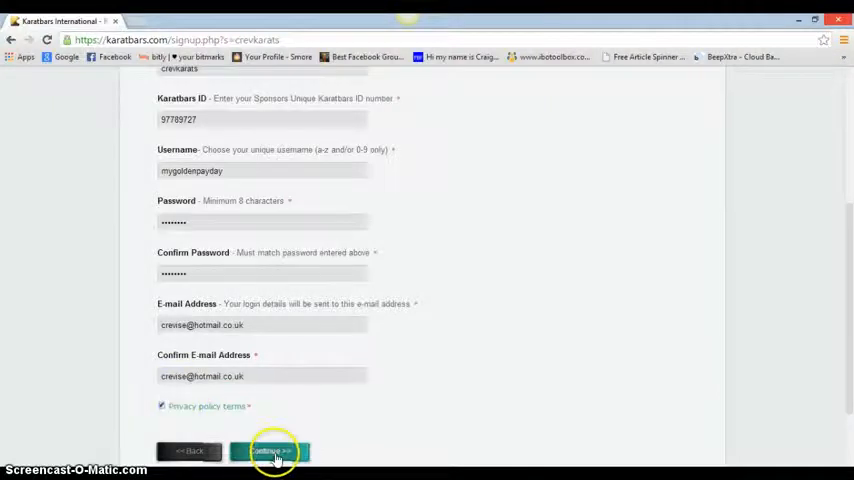
left_click(268, 452)
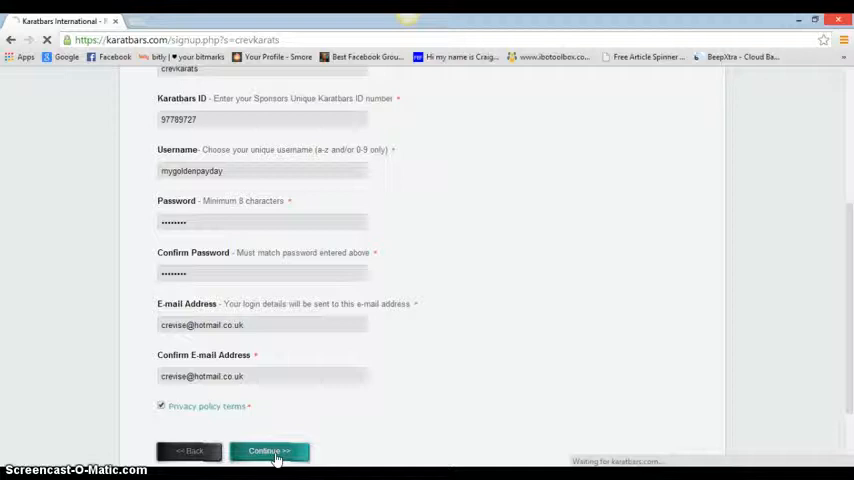
left_click(268, 450)
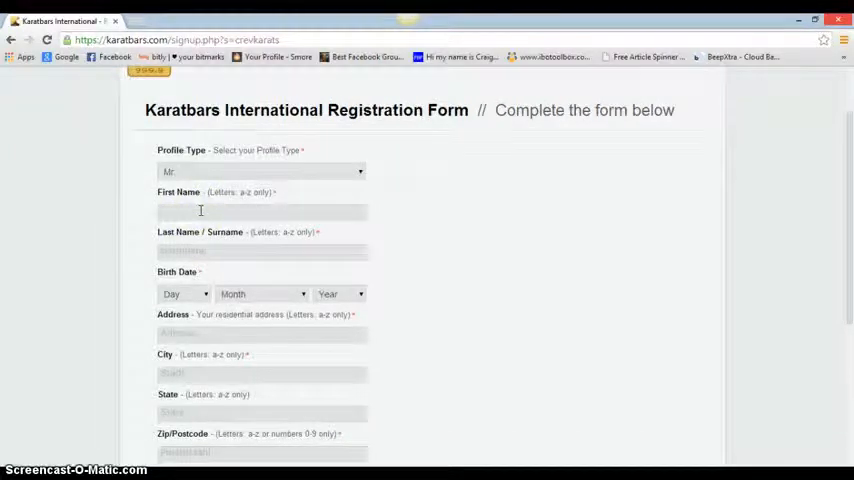
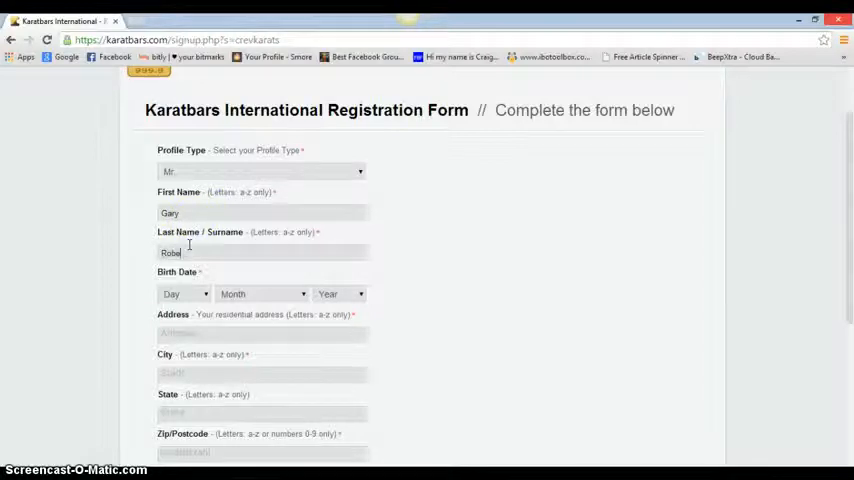
left_click(184, 292)
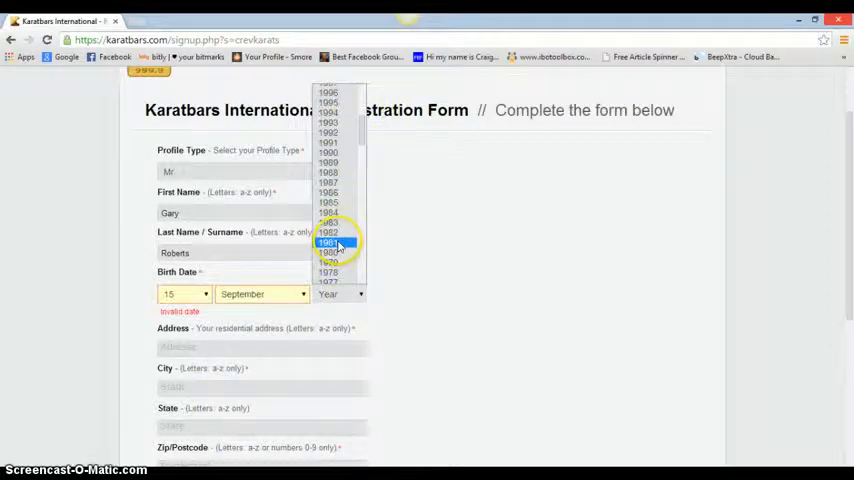
left_click(328, 232)
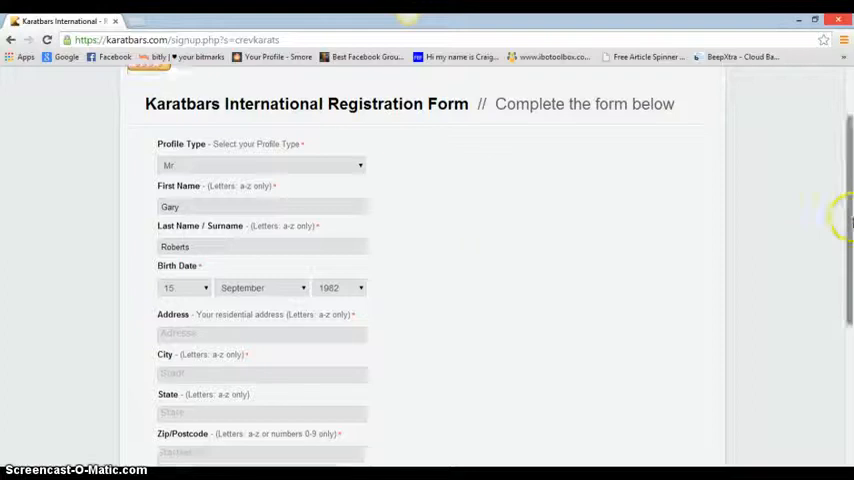
scroll("down", 3)
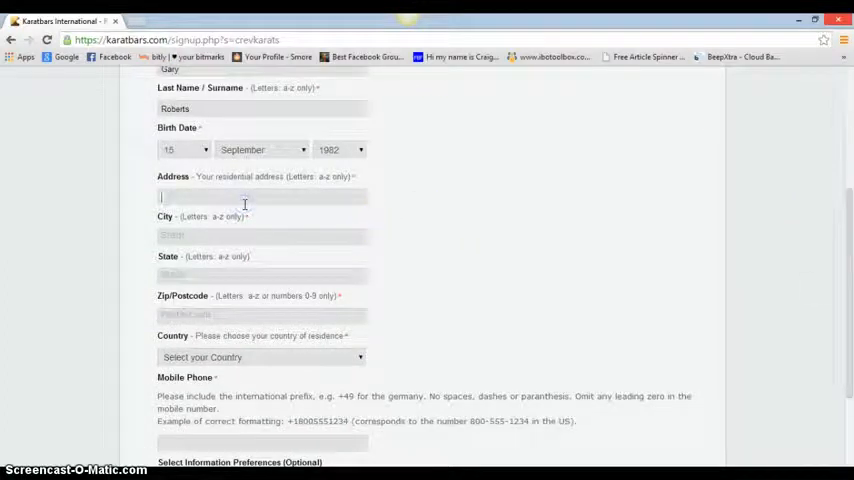
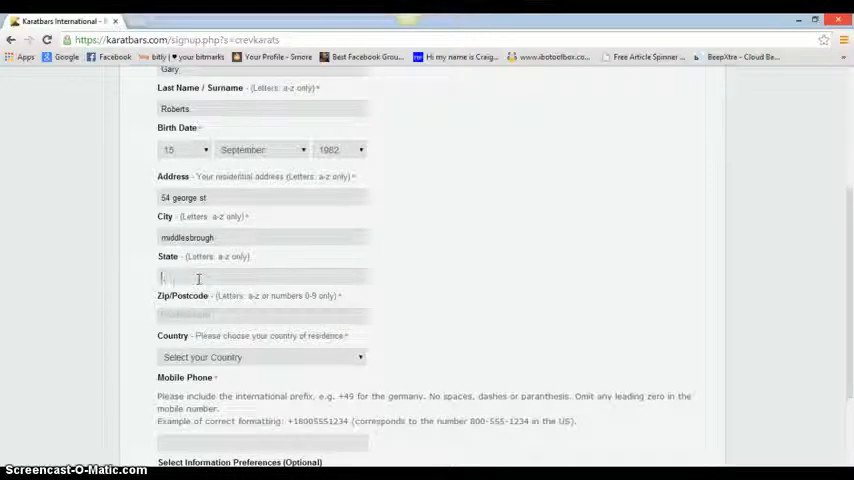
Enter state 'cleveland', postcode 'ts4' and choose United Kingdom as country of residence
type("cleveland")
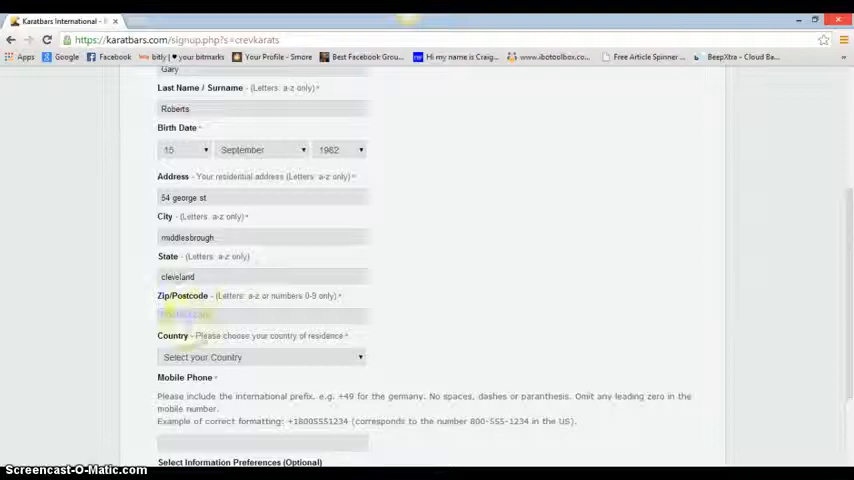
type("ts42pu")
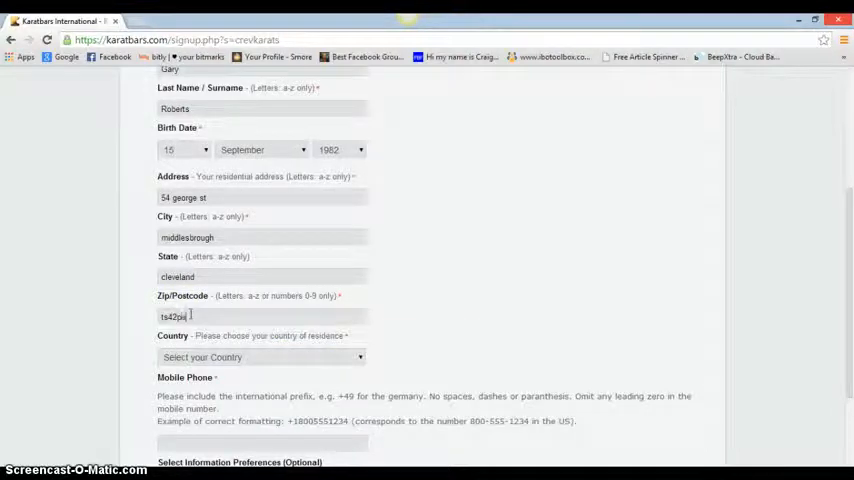
scroll("down", 3)
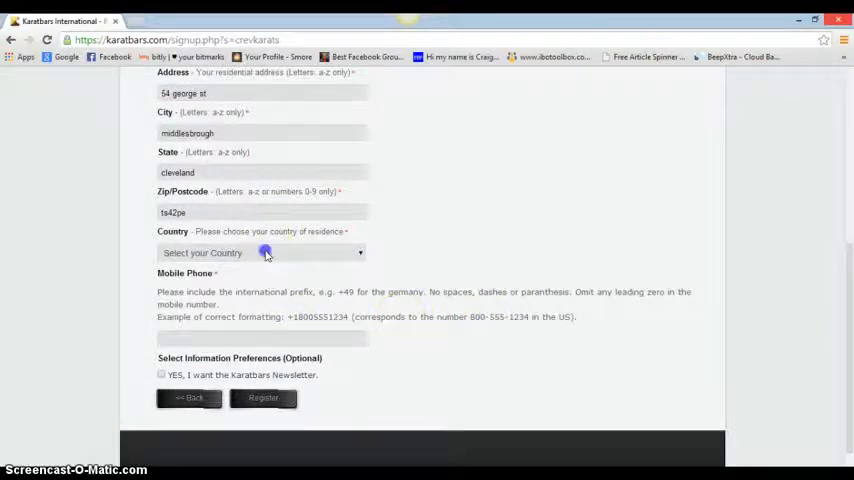
left_click(262, 252)
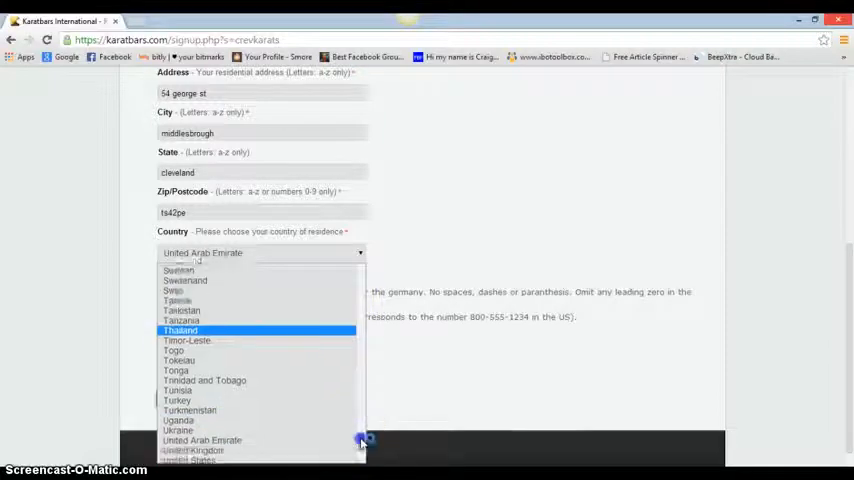
left_click(204, 452)
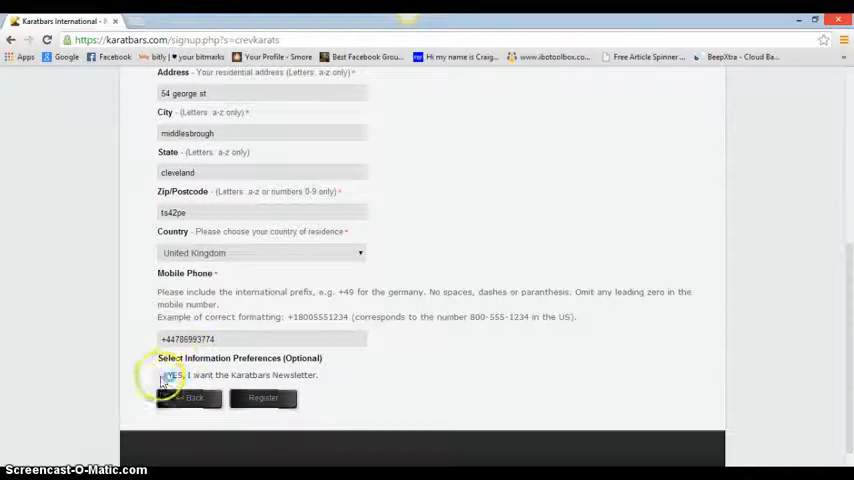
Opt in to the newsletter and submit the completed registration
left_click(160, 374)
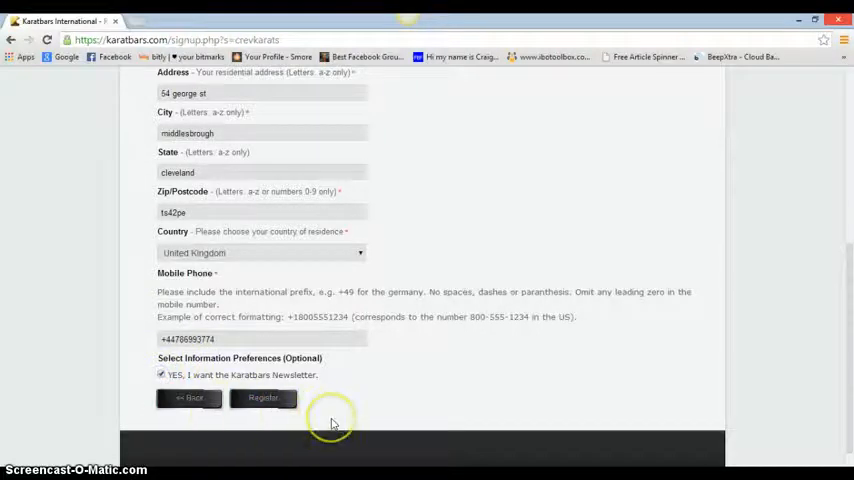
left_click(264, 396)
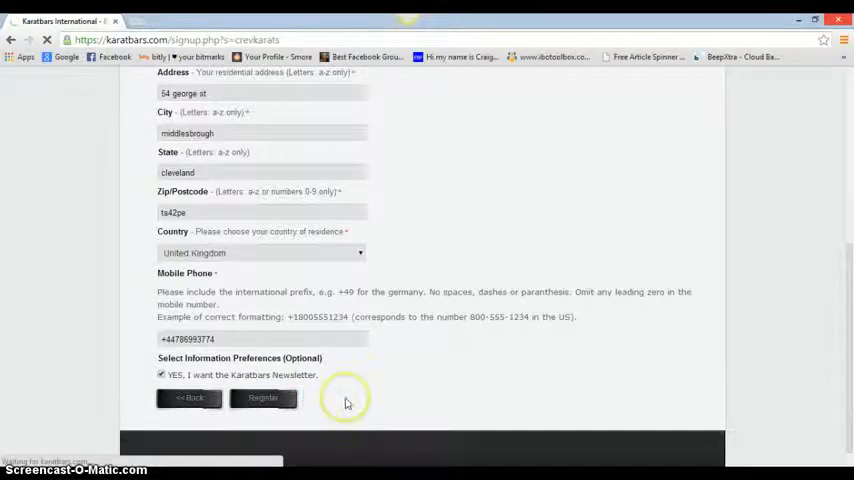
left_click(264, 396)
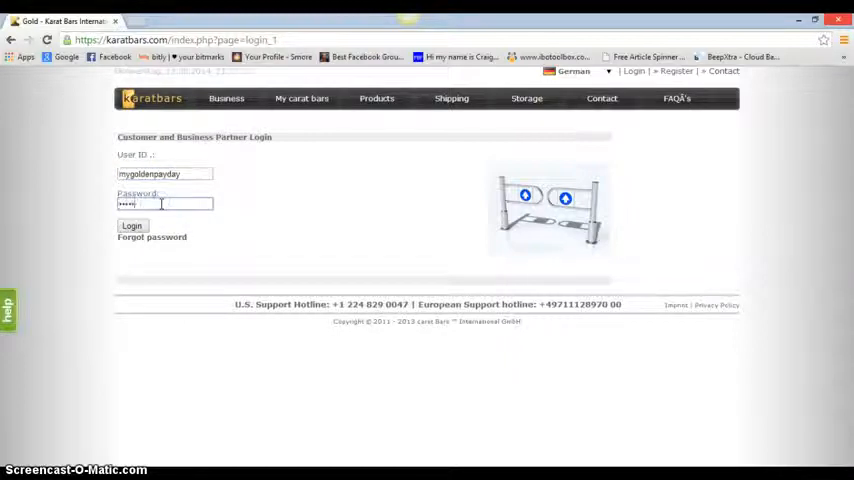
Log into the member back office and dismiss the unread message notice
left_click(132, 224)
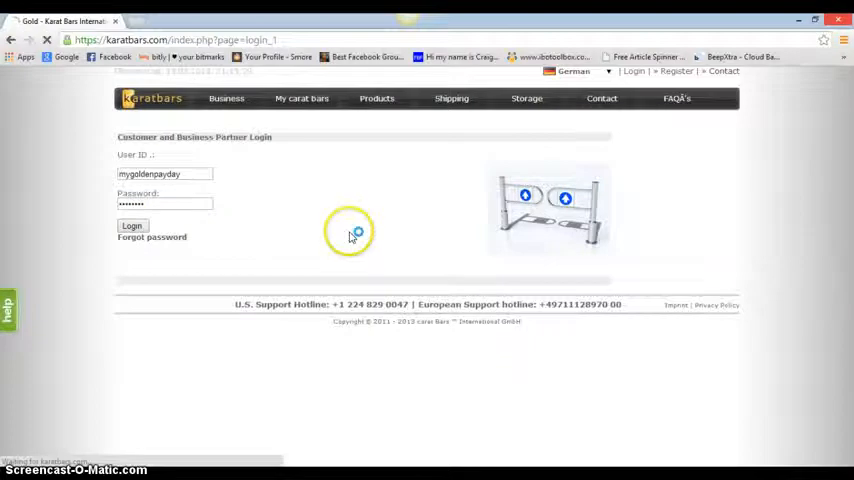
left_click(132, 224)
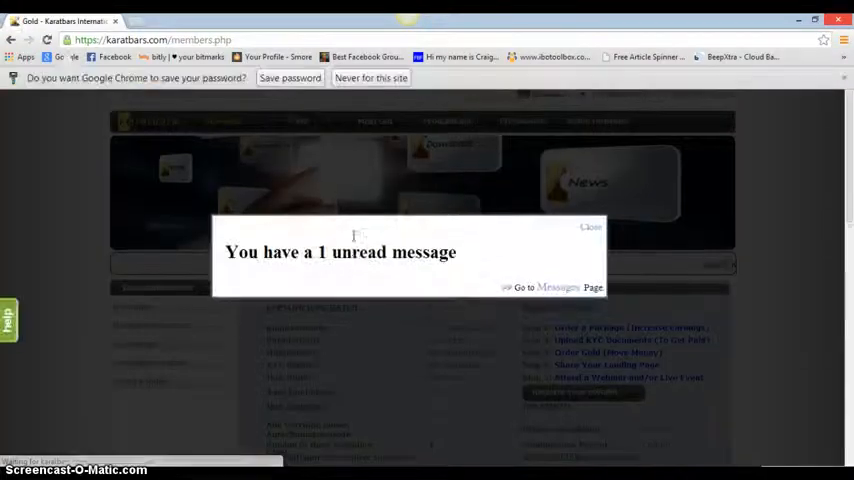
left_click(590, 228)
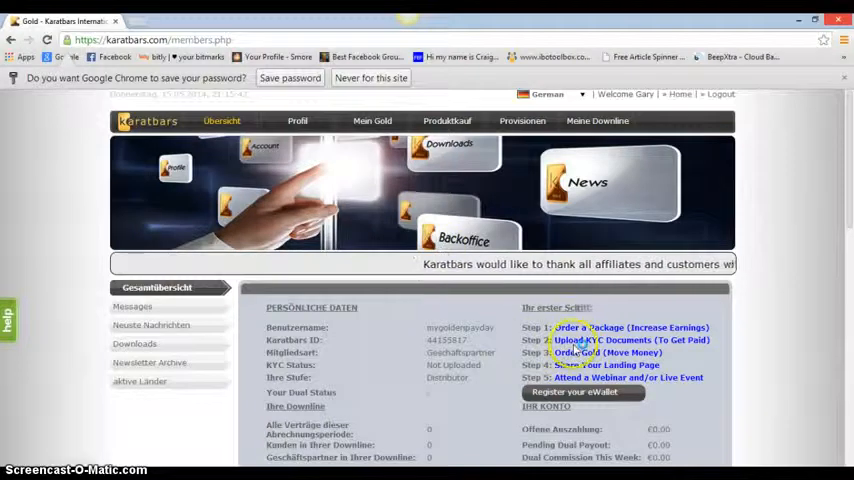
Go to the KYC document upload page and view the list of document types
left_click(576, 340)
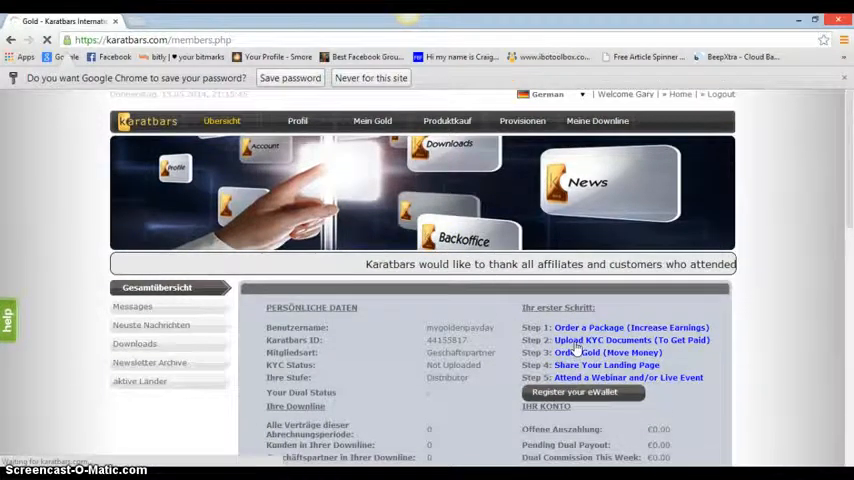
left_click(632, 340)
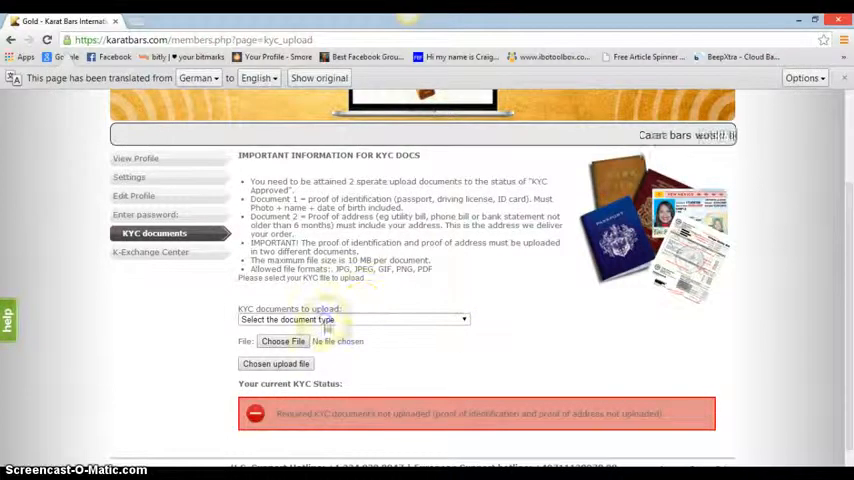
left_click(352, 320)
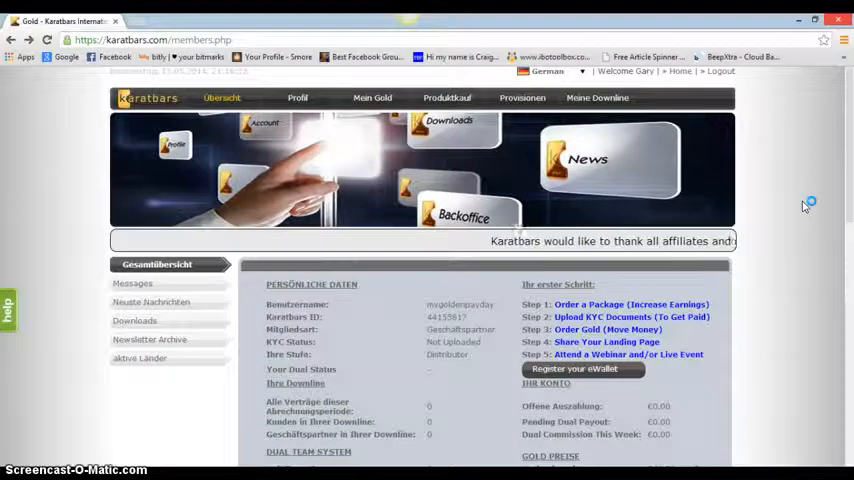
Switch the back office language to English
left_click(548, 72)
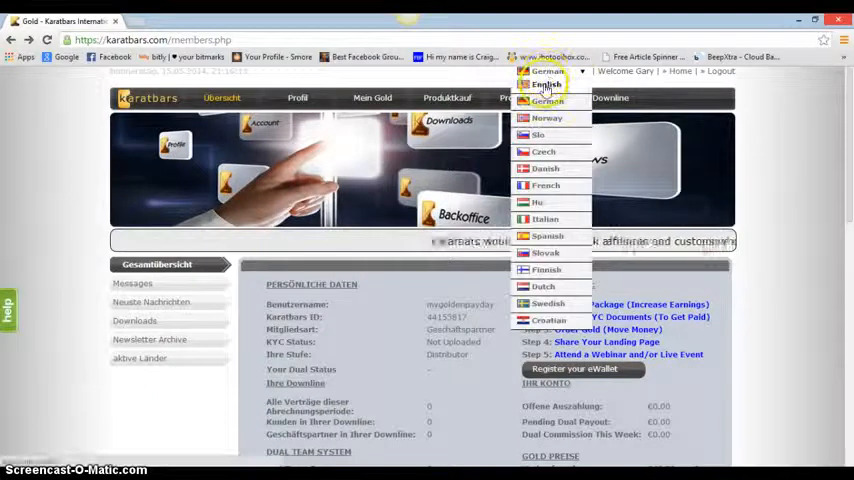
left_click(548, 84)
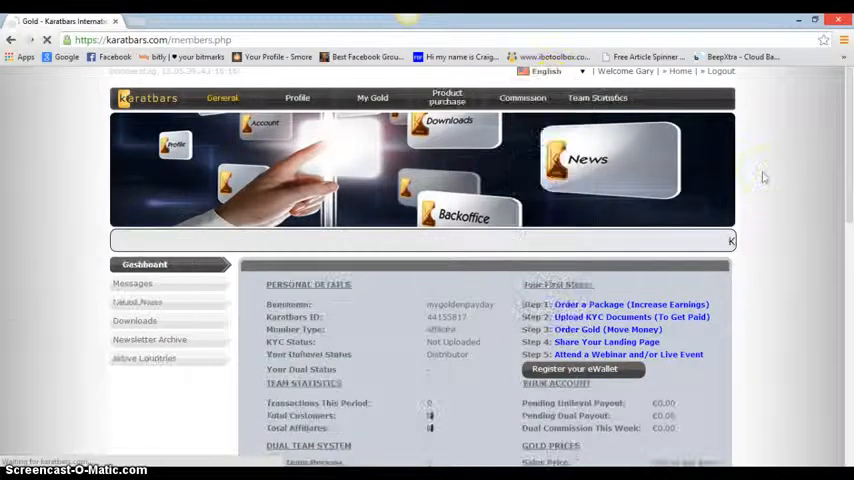